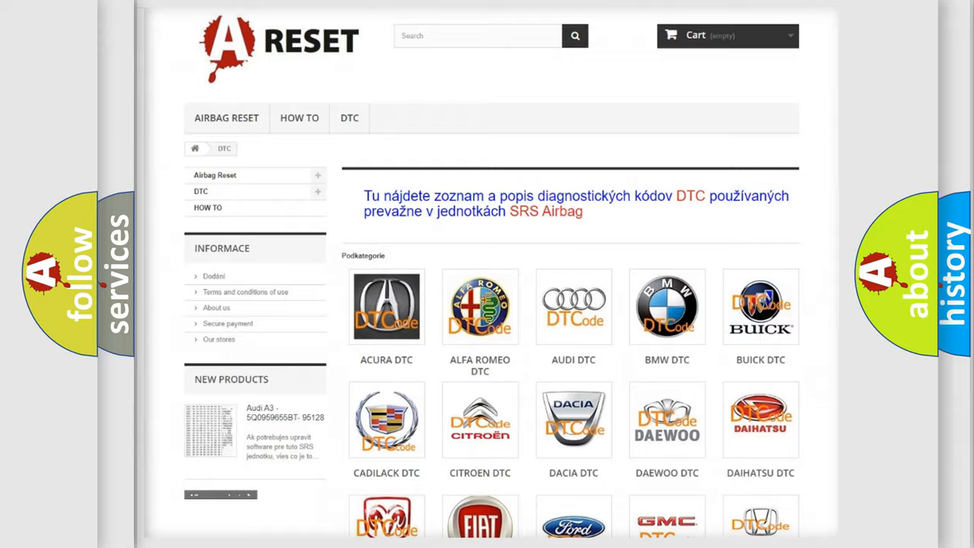
pyautogui.scroll(-3)
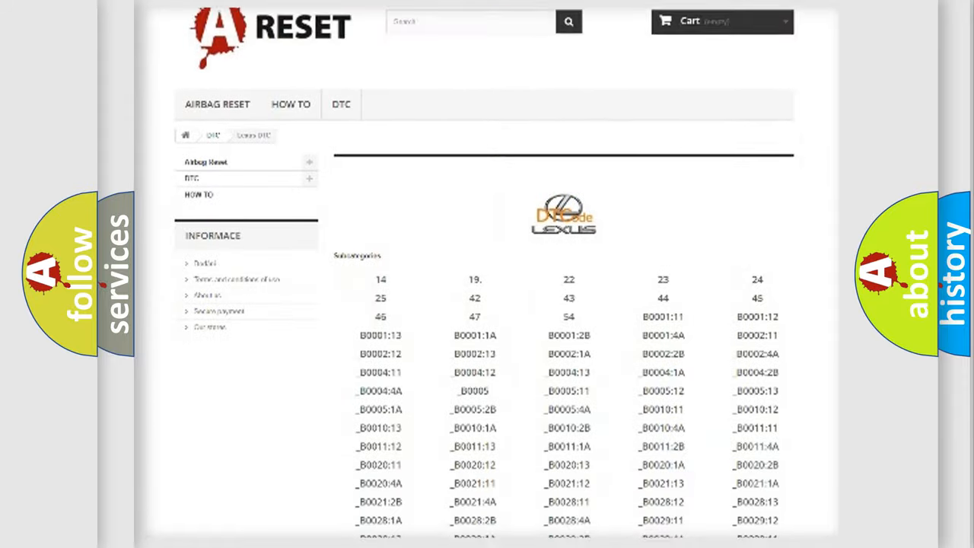
pyautogui.scroll(-3)
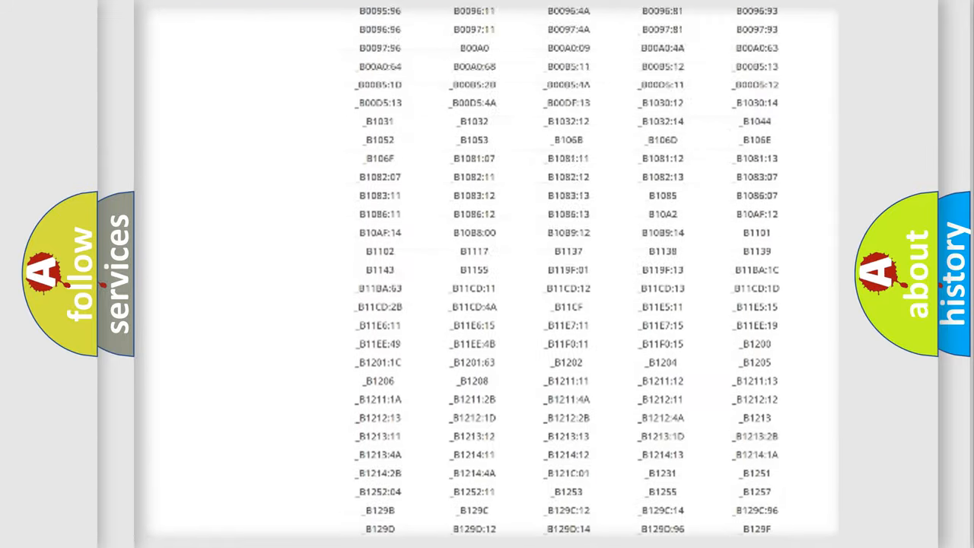
pyautogui.scroll(3)
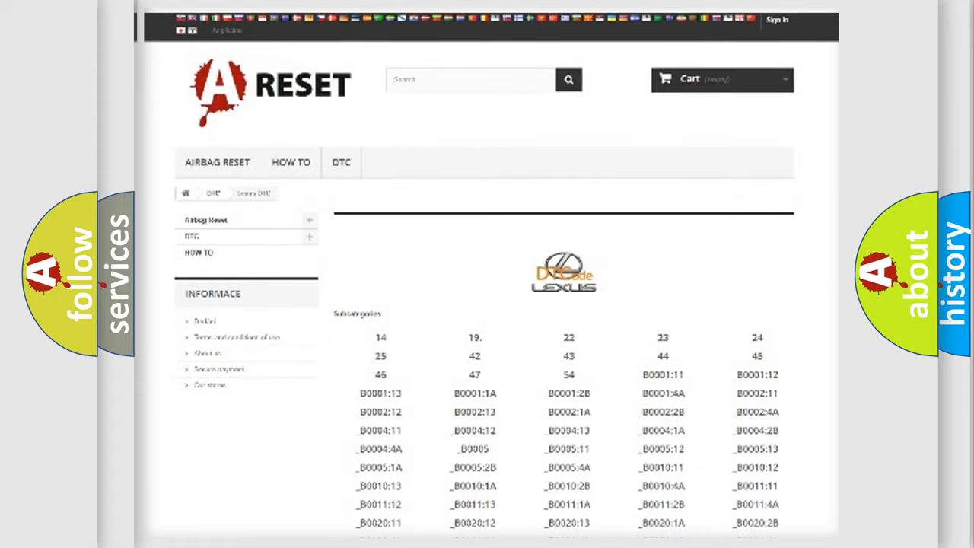